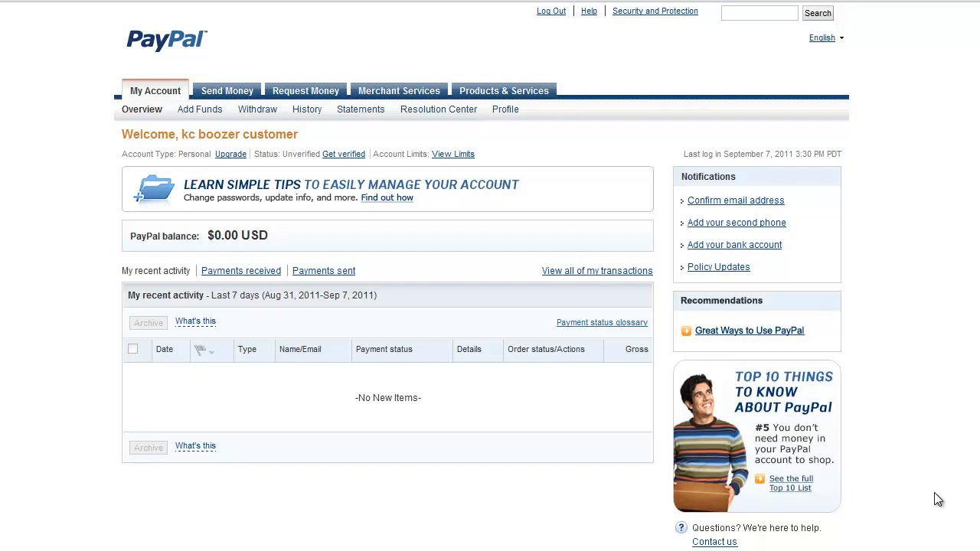
pyautogui.moveTo(270, 327)
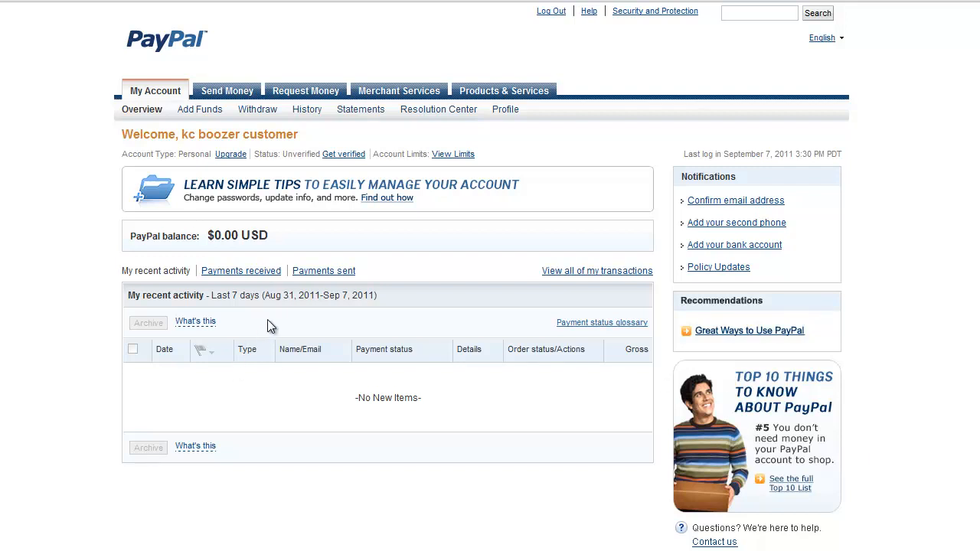
pyautogui.moveTo(903, 497)
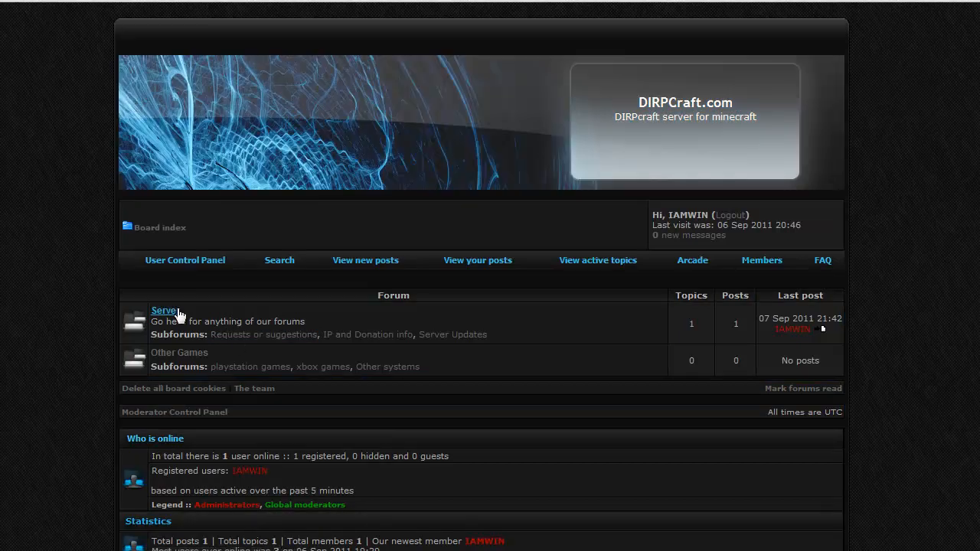
# Navigate Server > IP and Donation info > Donations and test the post's Donate button.
pyautogui.click(164, 309)
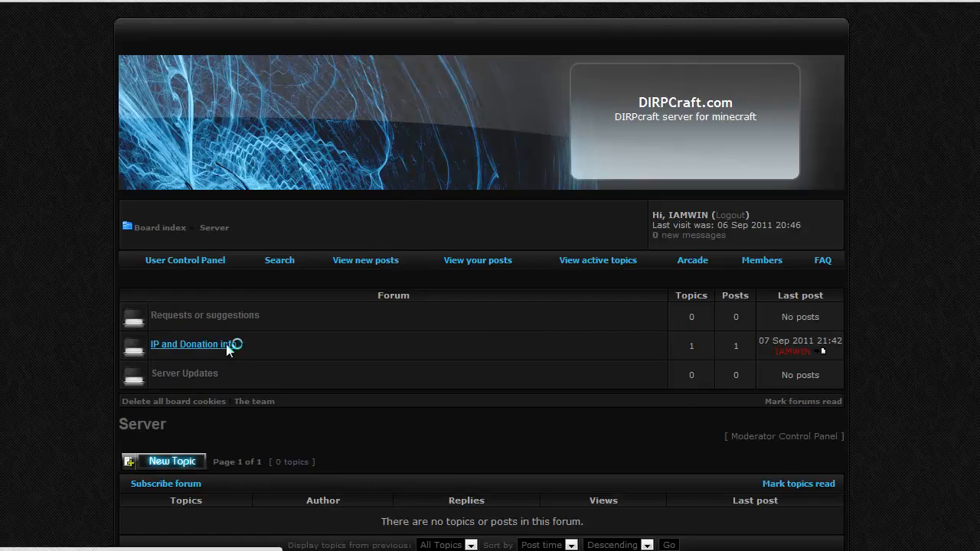
pyautogui.click(190, 343)
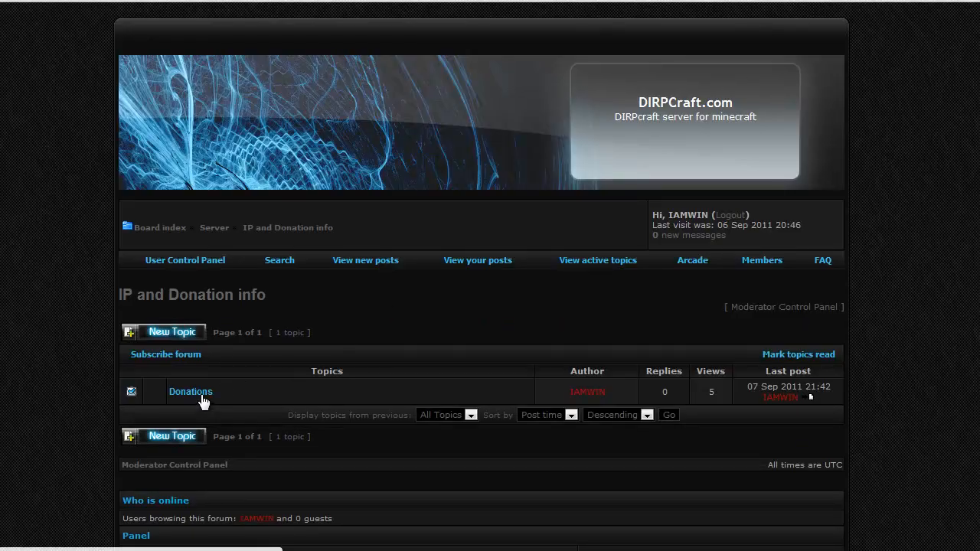
pyautogui.click(190, 392)
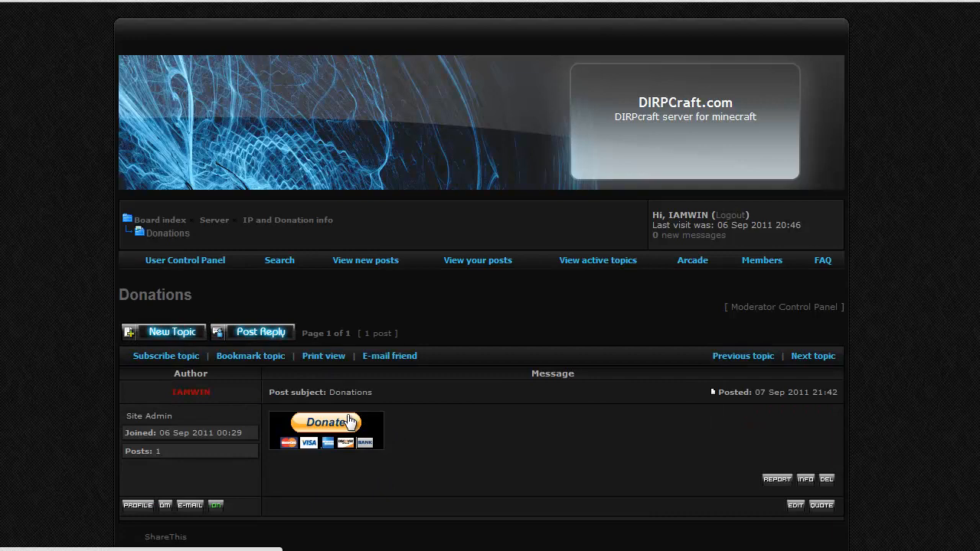
pyautogui.click(324, 425)
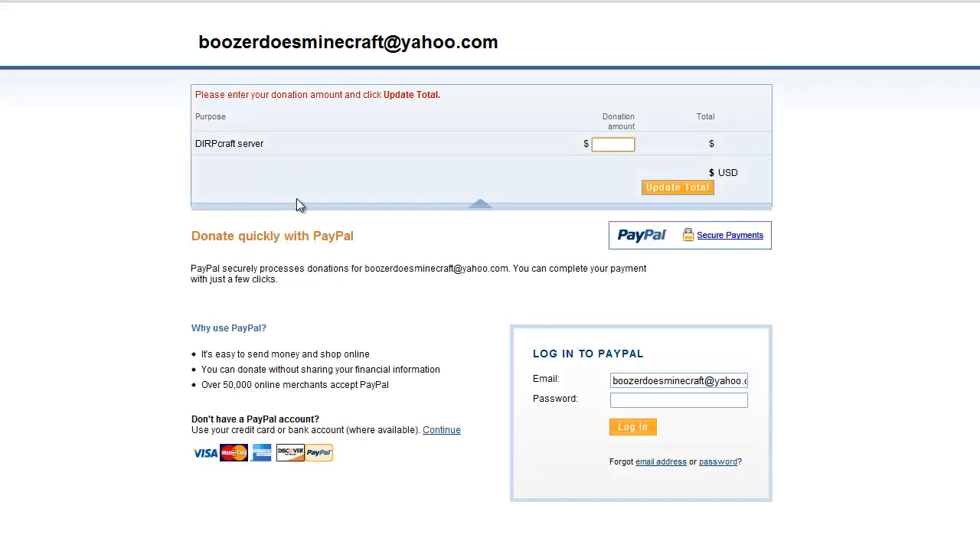
pyautogui.click(612, 144)
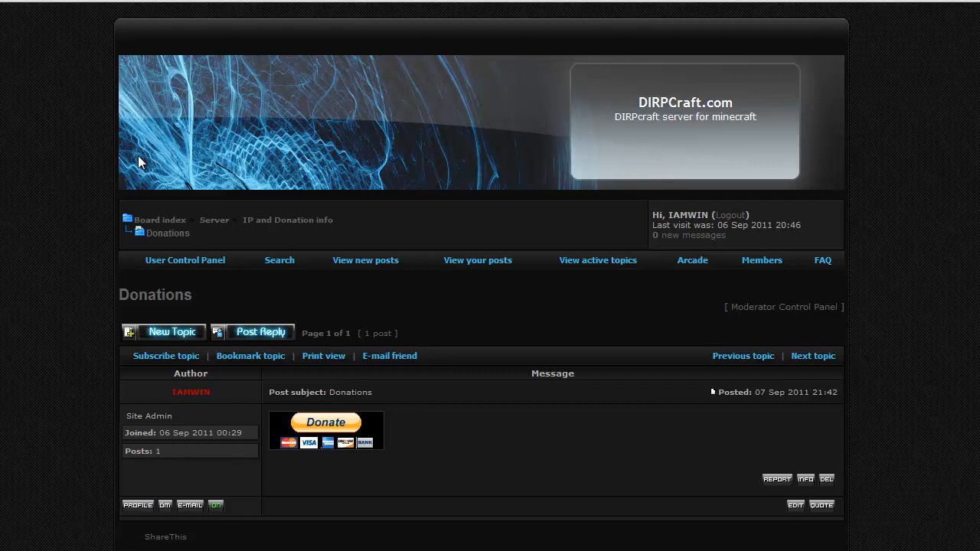
# Go to the Administration Control Panel from the bottom of the board.
pyautogui.scroll(-3)
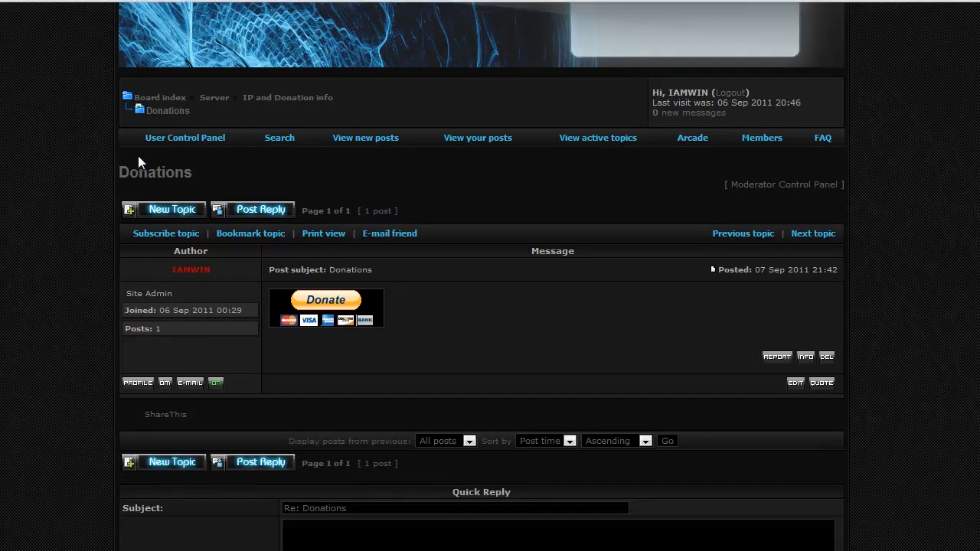
pyautogui.scroll(-3)
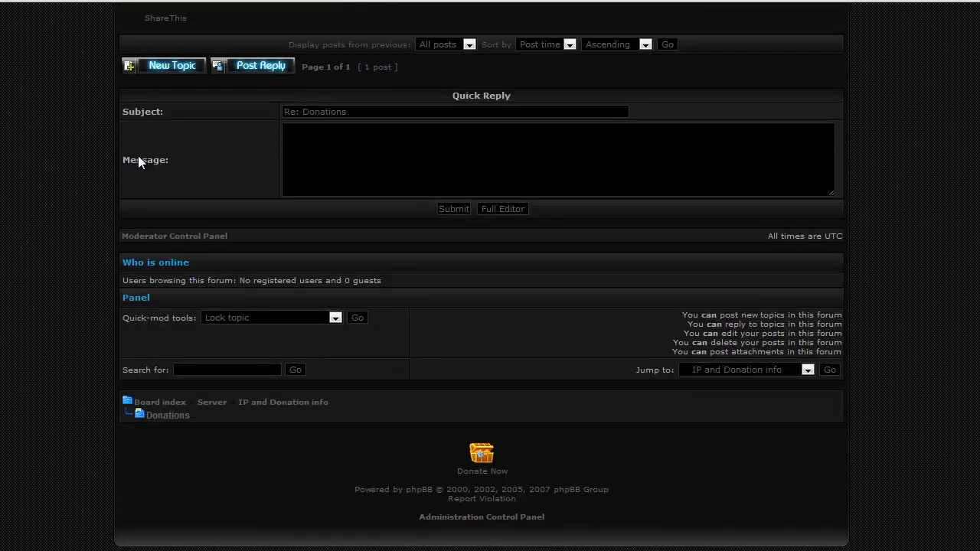
pyautogui.click(481, 517)
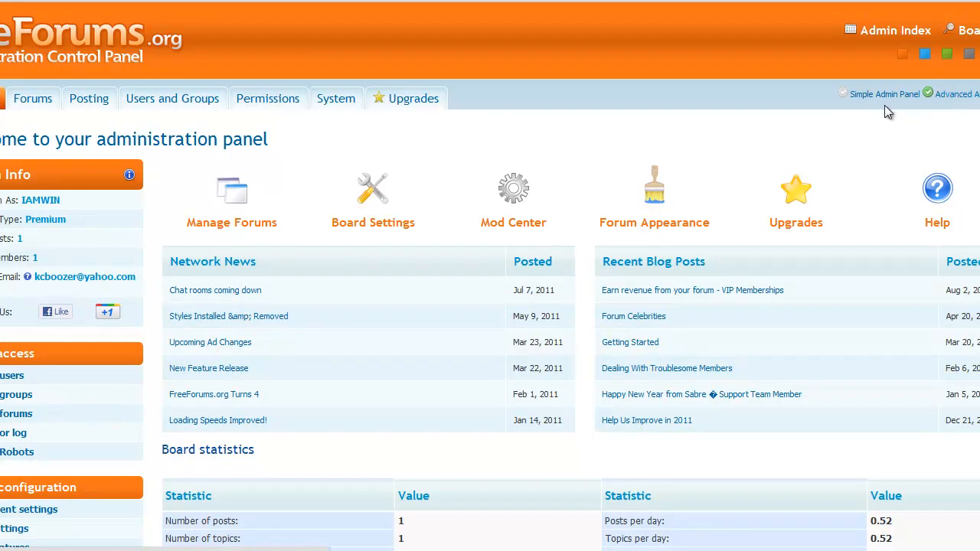
pyautogui.moveTo(903, 72)
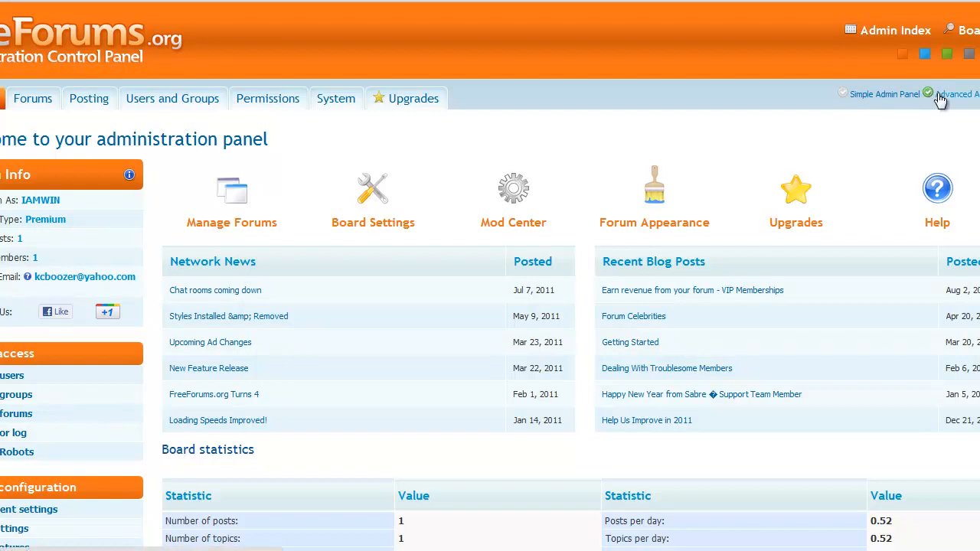
pyautogui.moveTo(89, 98)
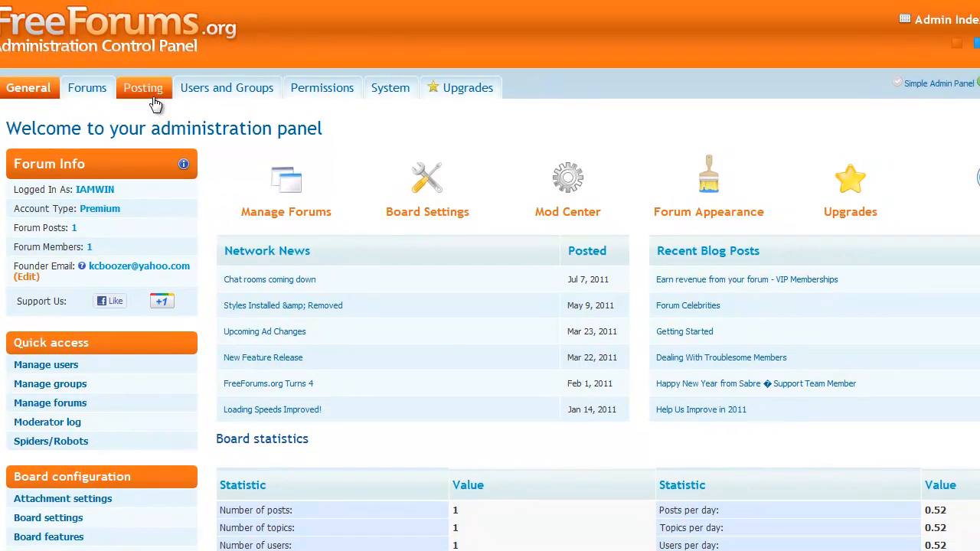
# On the Posting BBCodes page, enter [paypal]{EMAIL}[/paypal] as usage with PayPal form HTML replacement.
pyautogui.click(144, 87)
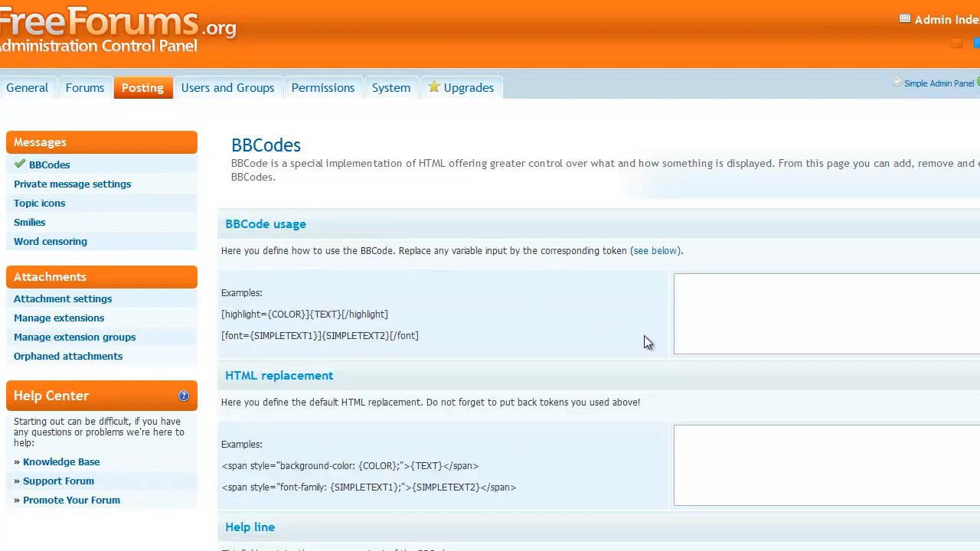
pyautogui.moveTo(359, 180)
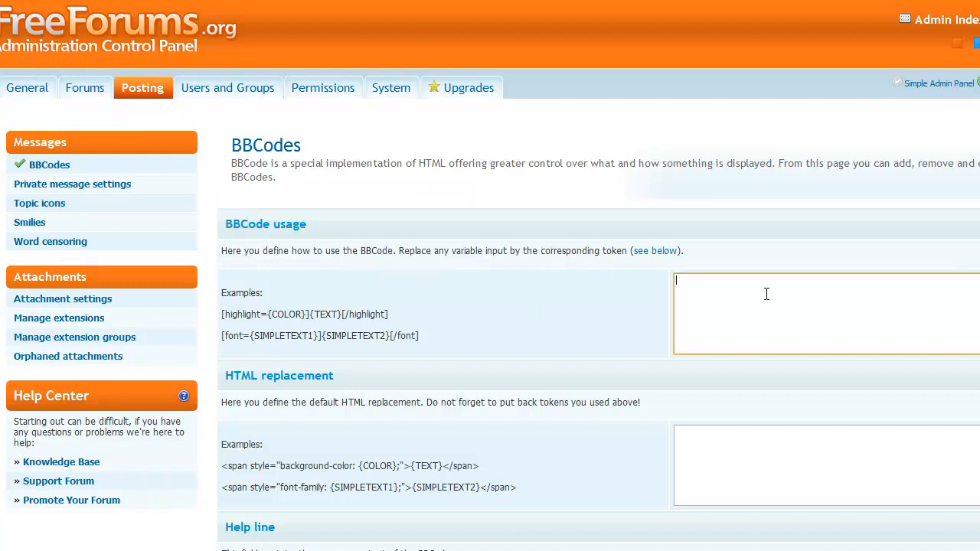
pyautogui.write('[paypal]{EMAIL1}[/paypal')
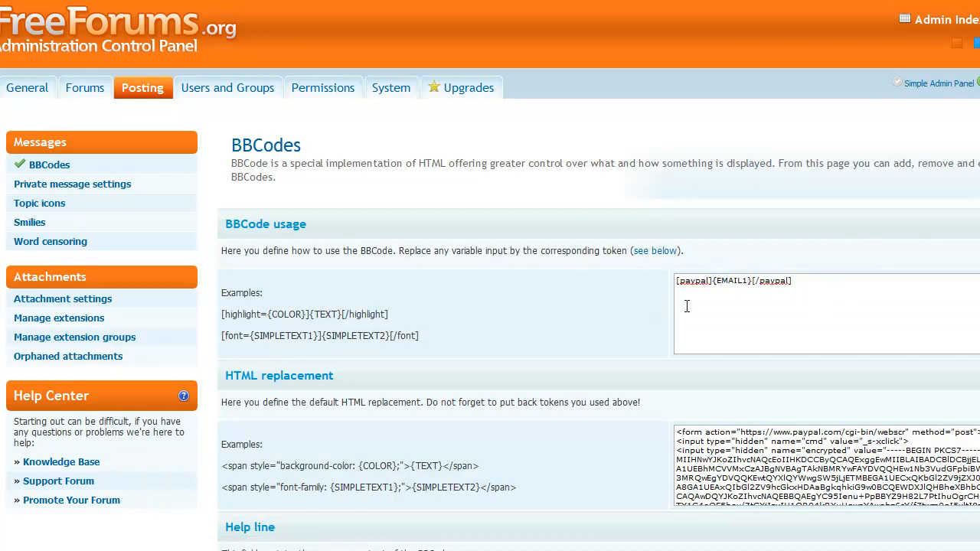
pyautogui.tripleClick(731, 280)
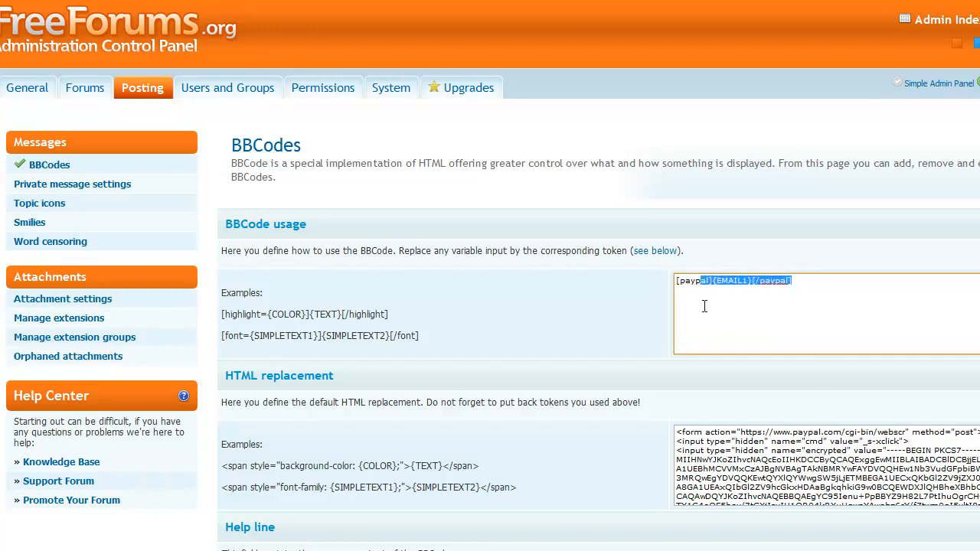
pyautogui.scroll(-3)
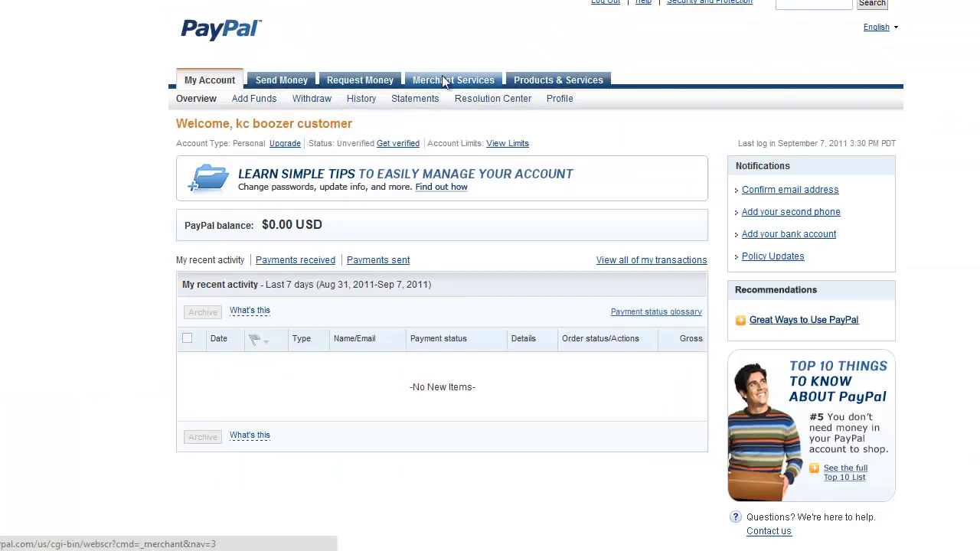
# Log into PayPal with the account password to reach Merchant Services.
pyautogui.click(453, 79)
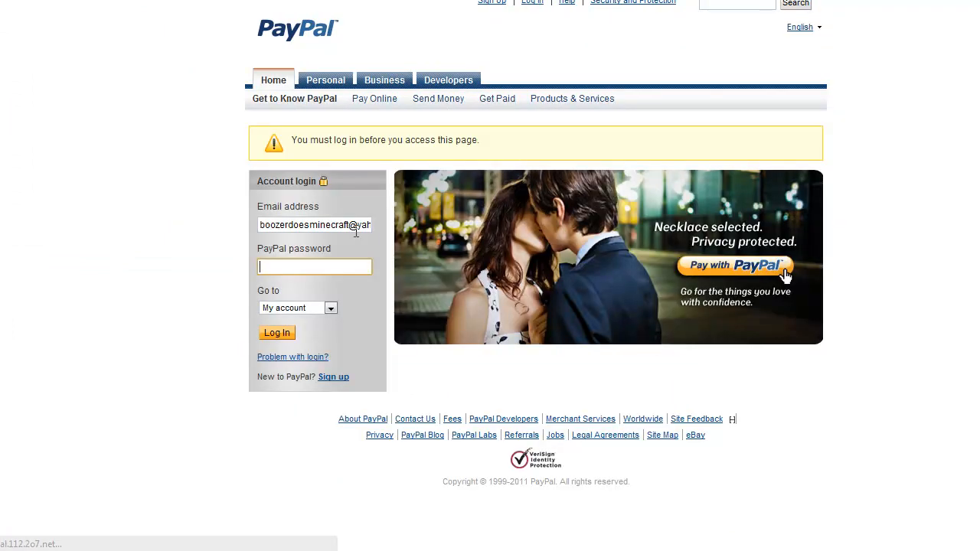
pyautogui.write('password')
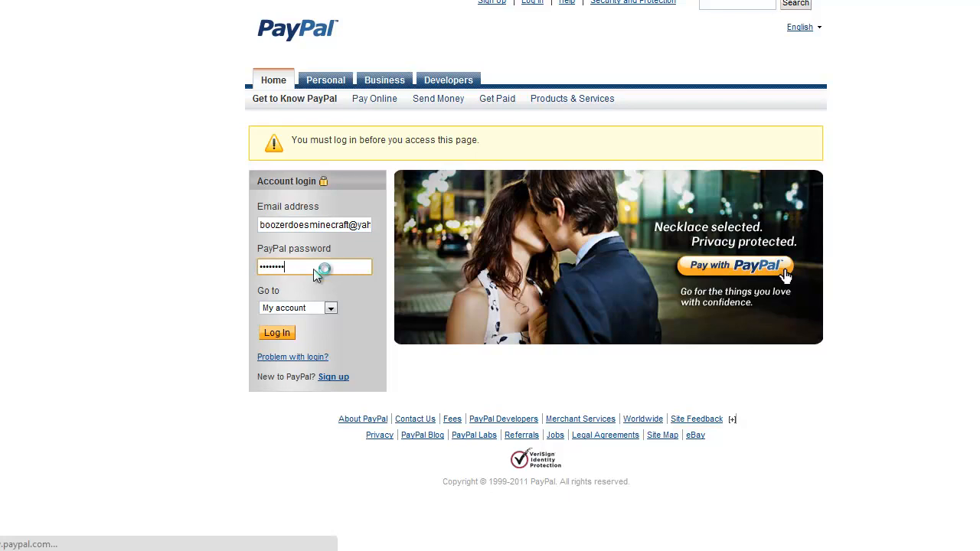
pyautogui.click(277, 332)
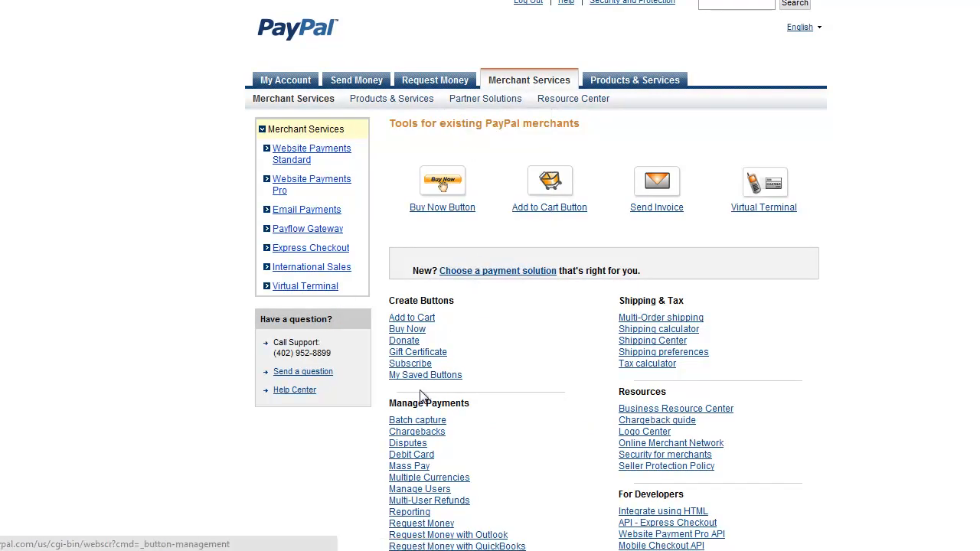
pyautogui.moveTo(404, 340)
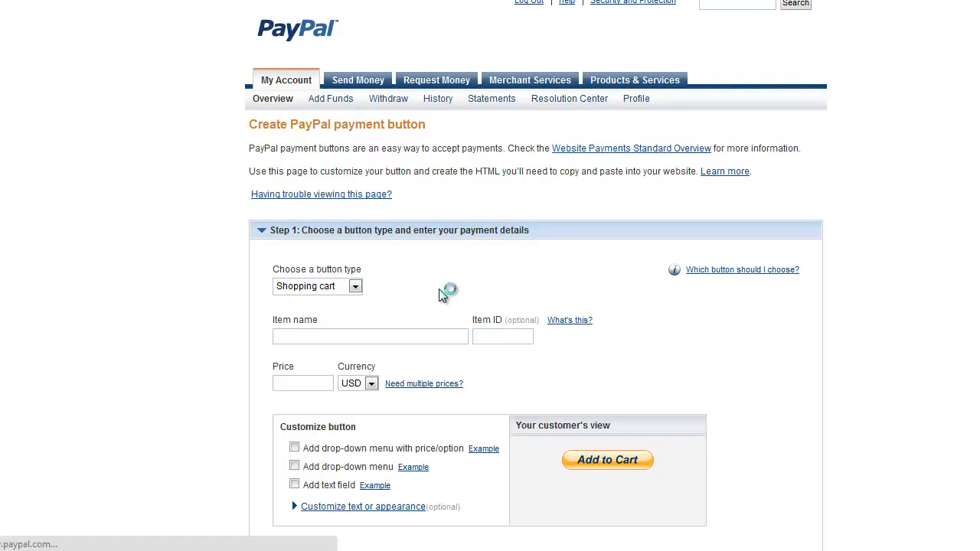
# Fill the Donations button form with organization name adfadgadg, donors entering their own amount.
pyautogui.scroll(-3)
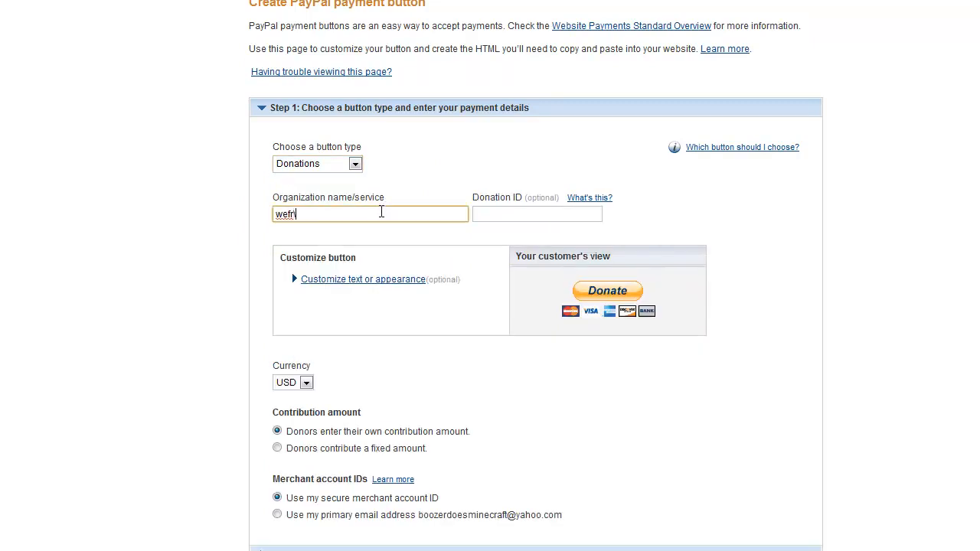
pyautogui.write('adfadgadg')
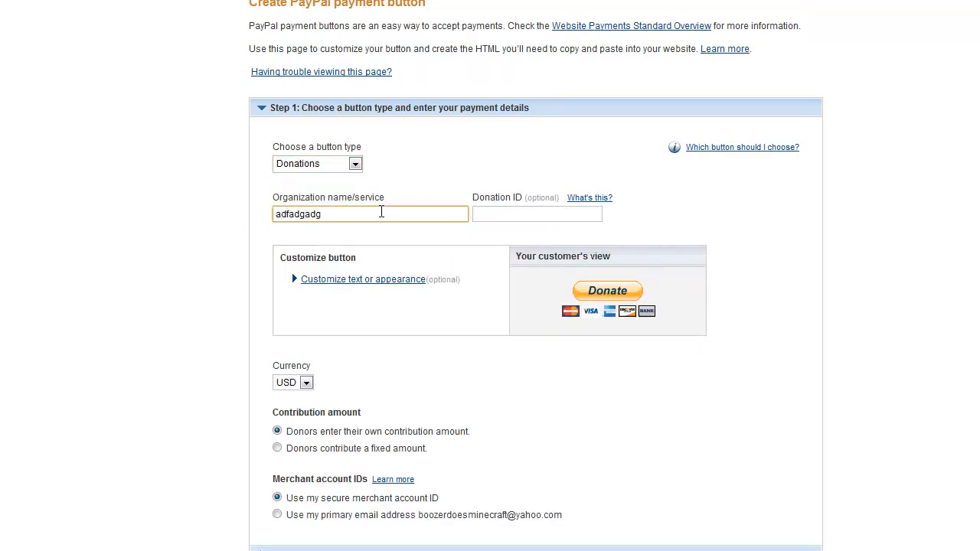
pyautogui.scroll(-3)
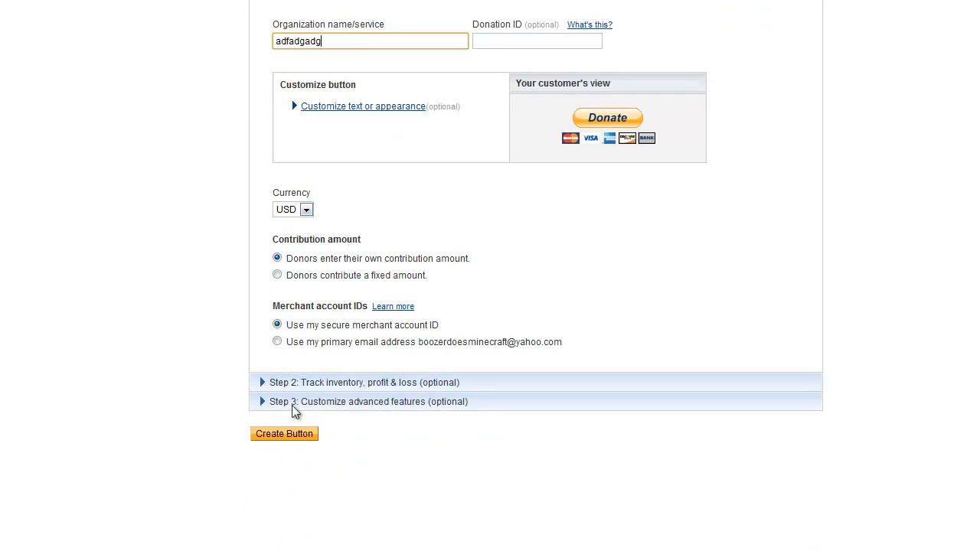
# Create the Donate button and select its generated HTML code for copying.
pyautogui.click(285, 433)
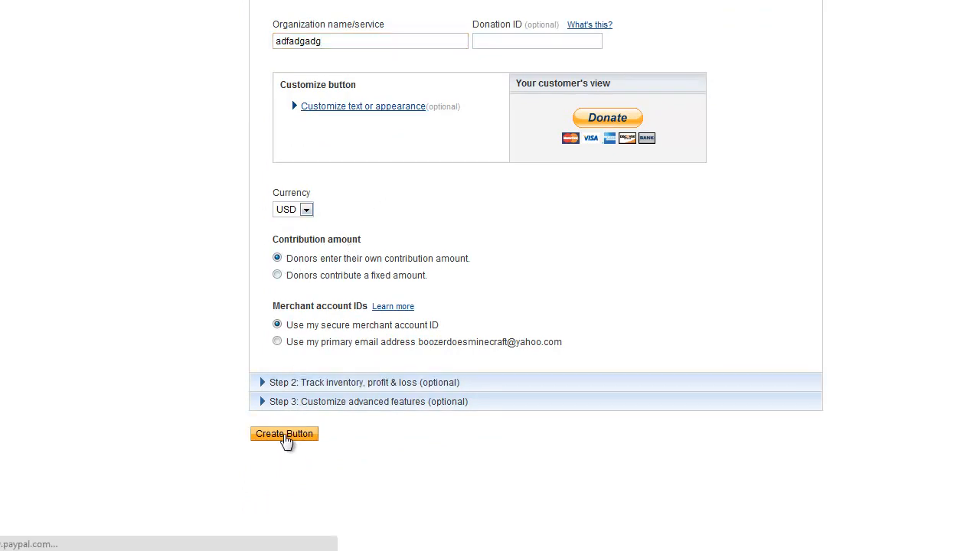
pyautogui.click(283, 435)
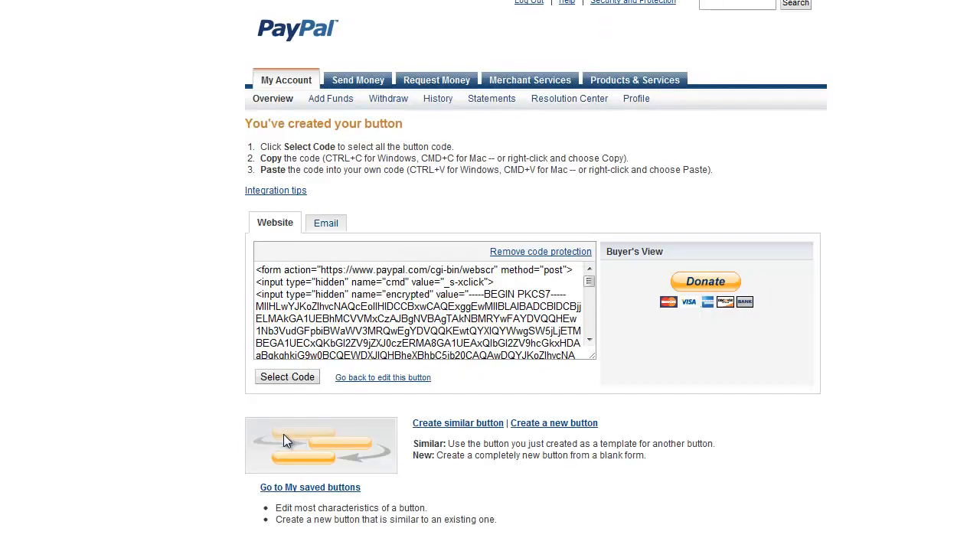
pyautogui.moveTo(398, 404)
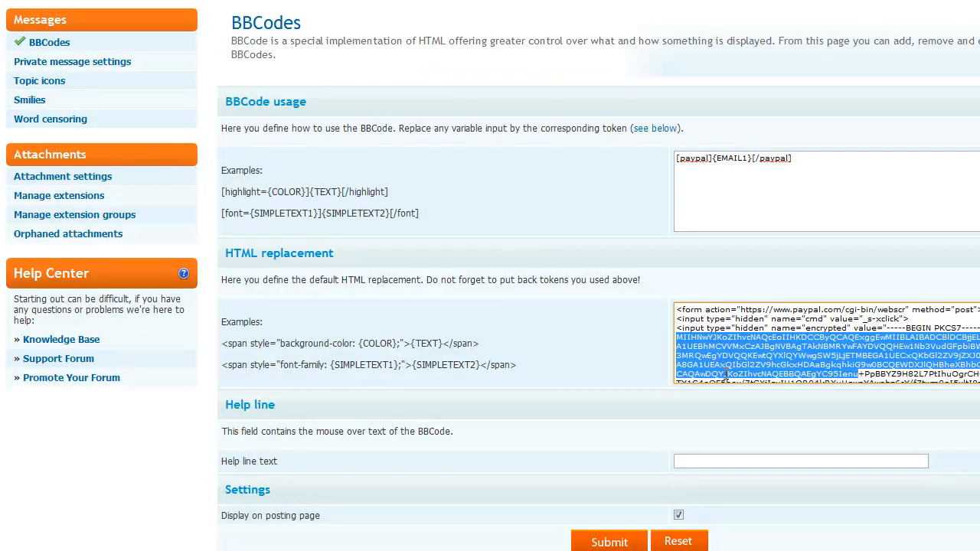
# Review the paypal BBCode settings holding PayPal's code and return to the DIRPCraft board index.
pyautogui.scroll(-3)
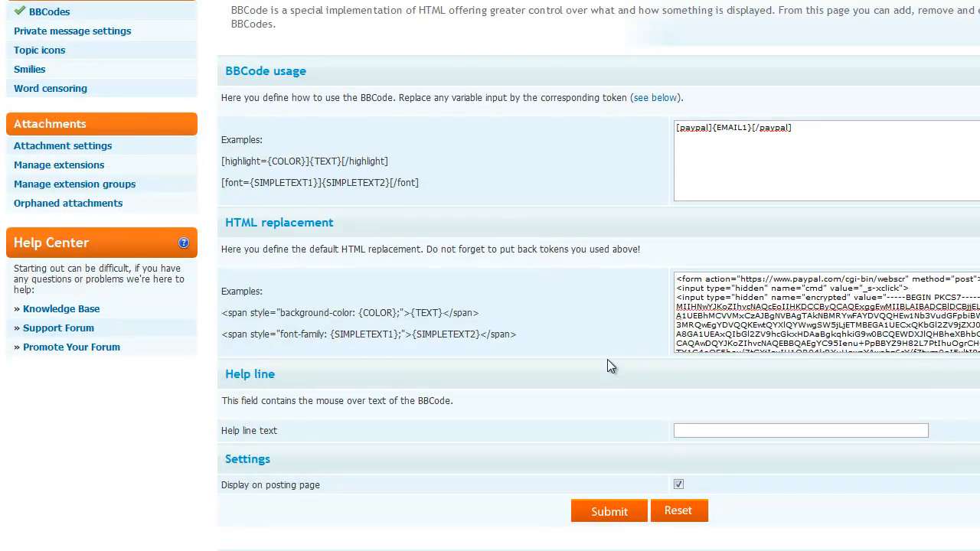
pyautogui.scroll(-3)
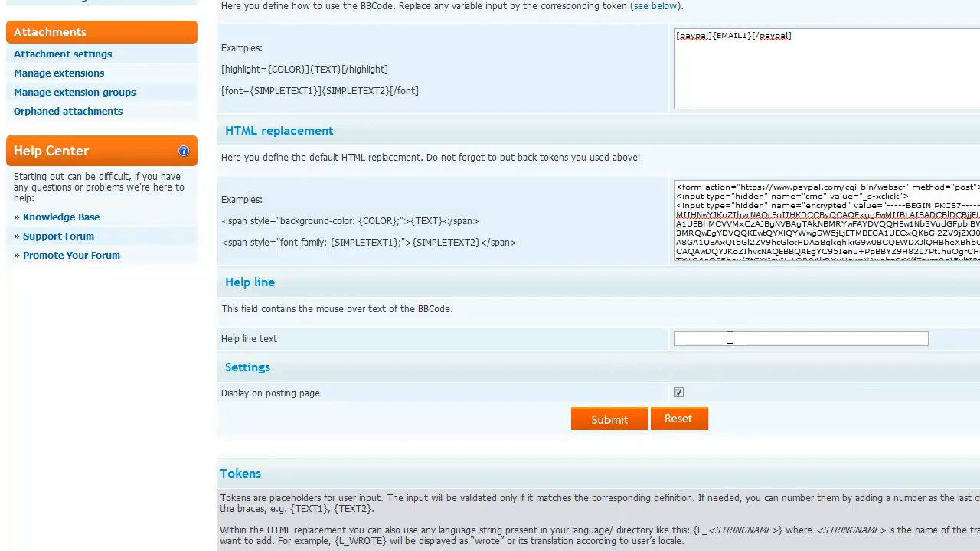
pyautogui.moveTo(680, 343)
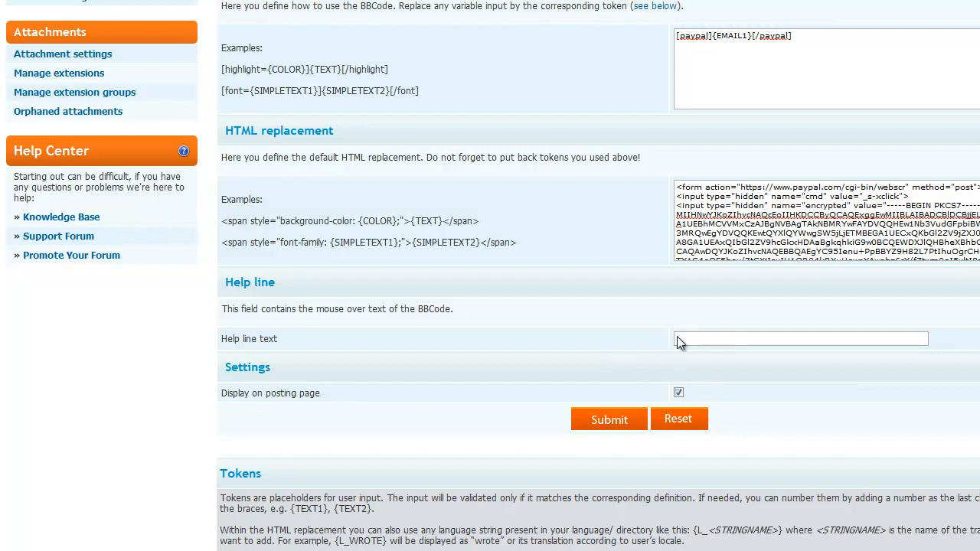
pyautogui.scroll(-3)
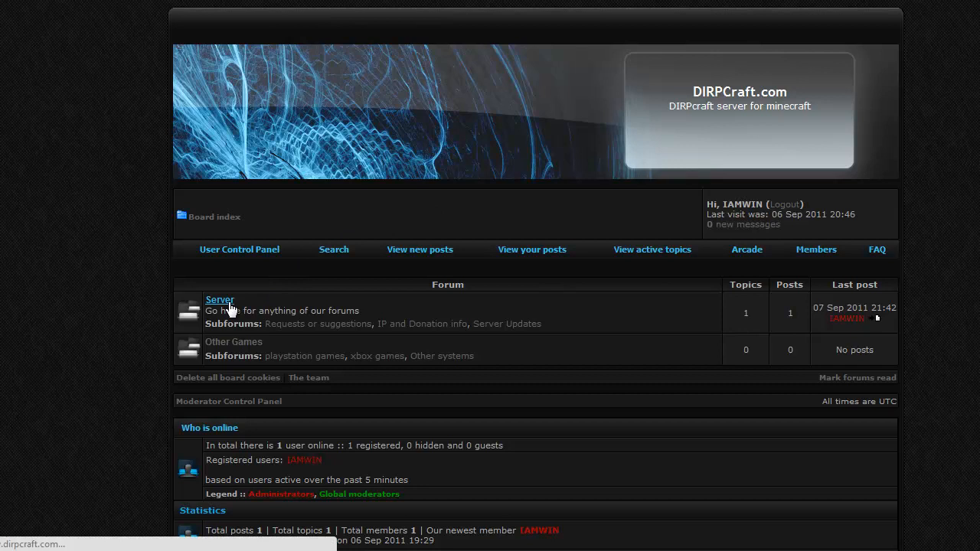
# Revisit the Donations topic's Donate button via Server > IP and Donation info, then the BBCode settings.
pyautogui.click(220, 298)
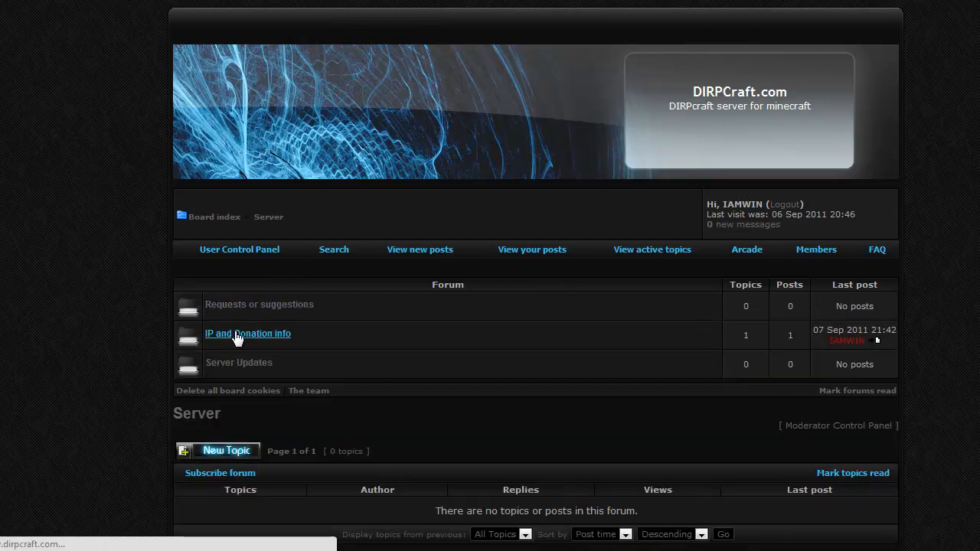
pyautogui.click(248, 334)
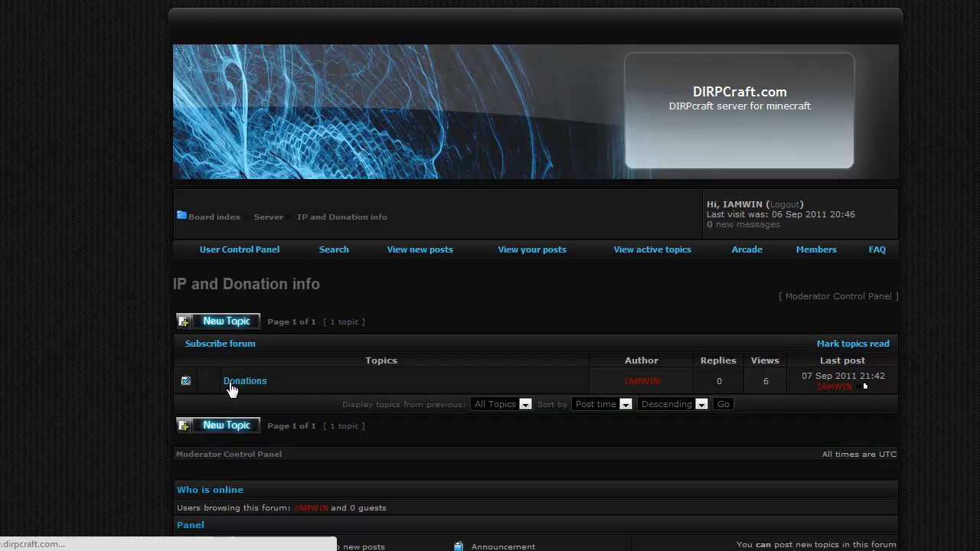
pyautogui.click(245, 380)
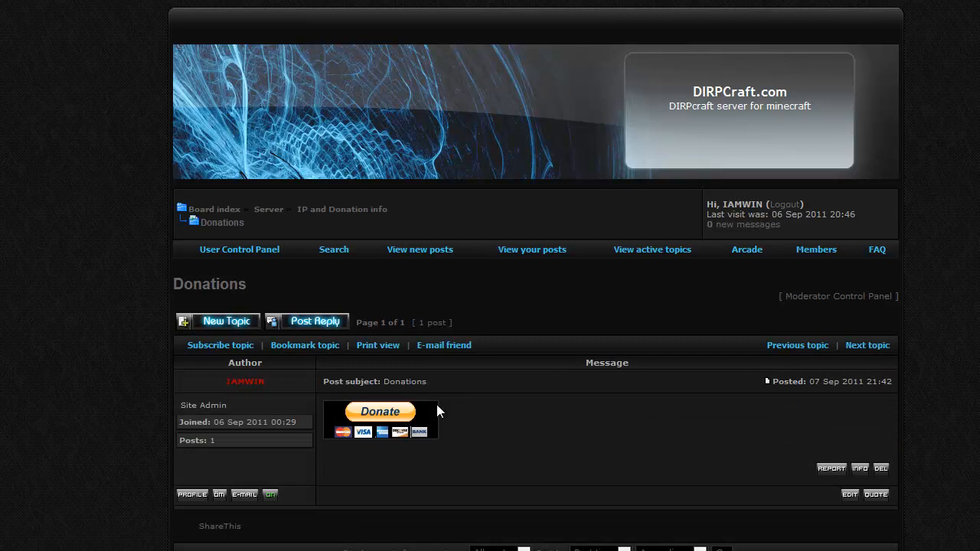
pyautogui.scroll(-3)
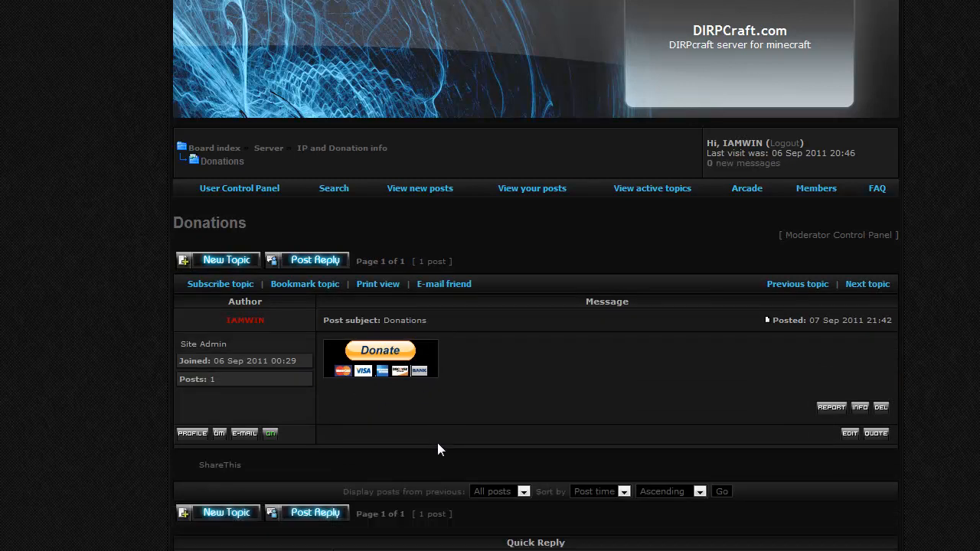
pyautogui.click(848, 431)
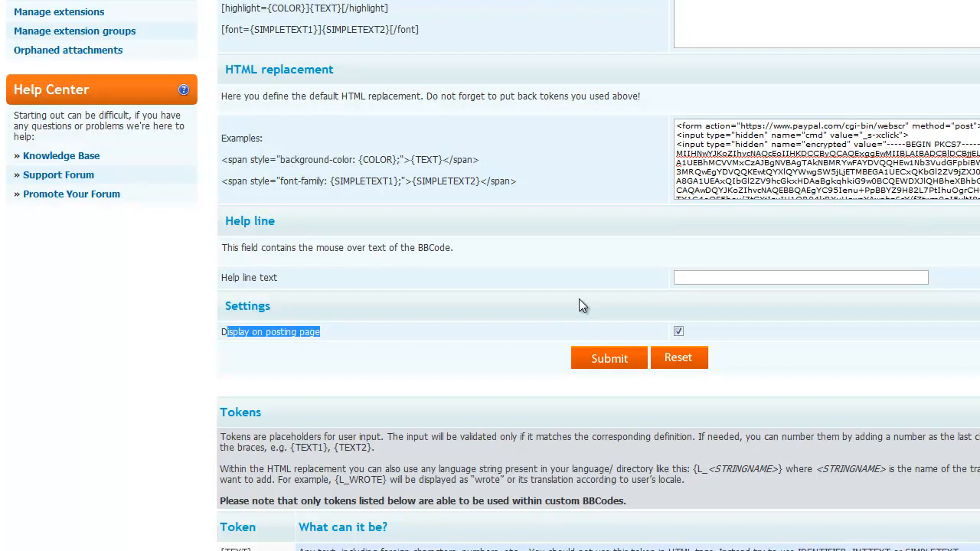
# Enter help line 'Add paypal button to forum' and submit the paypal BBCode.
pyautogui.click(799, 277)
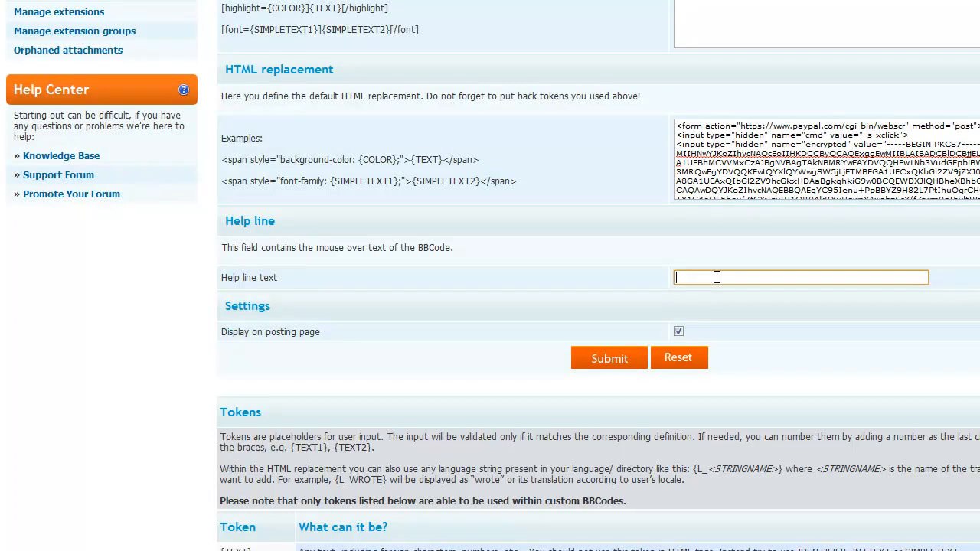
pyautogui.write('Add paypal button to')
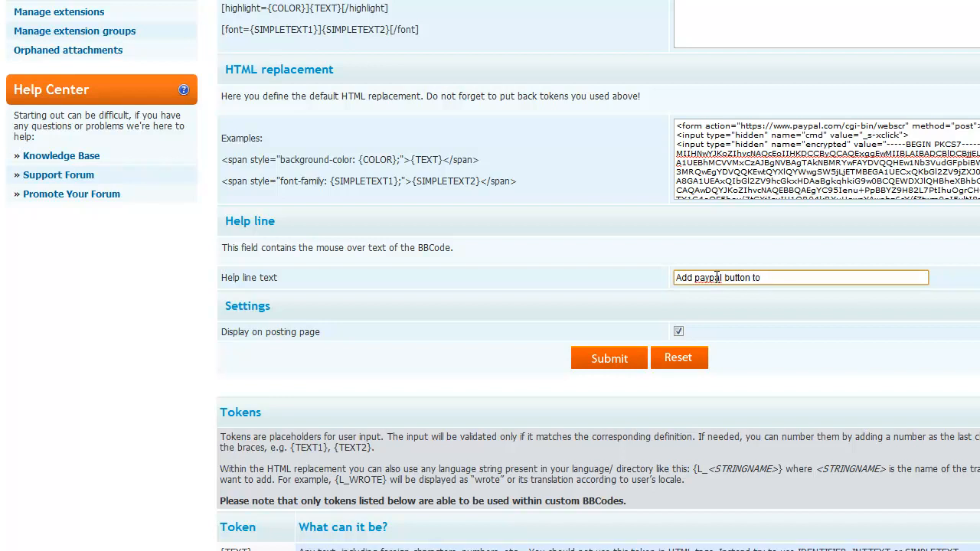
pyautogui.write('forum')
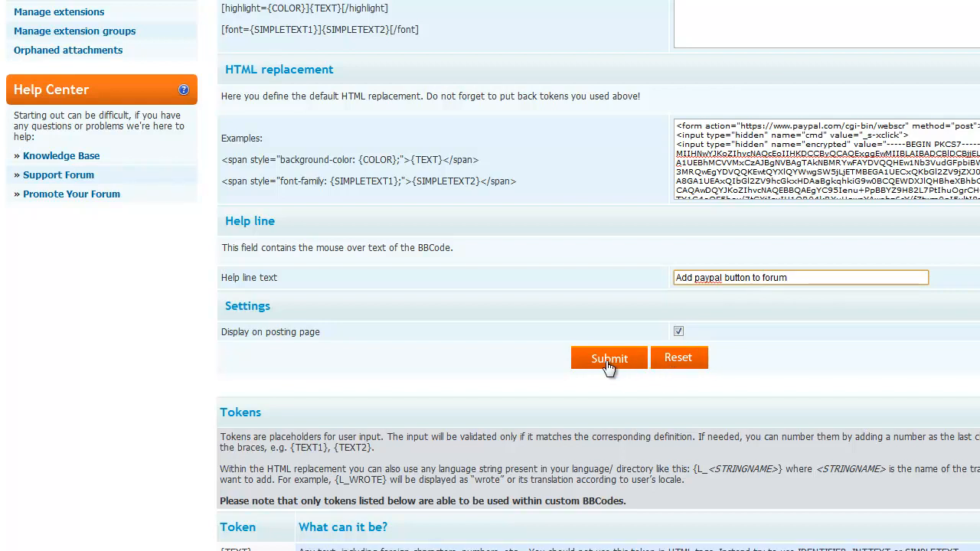
pyautogui.moveTo(685, 329)
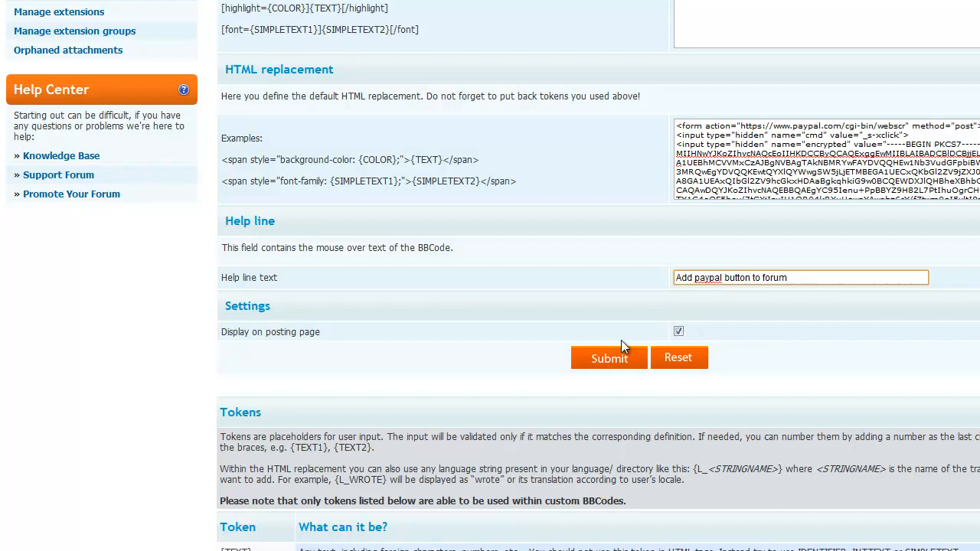
pyautogui.click(610, 358)
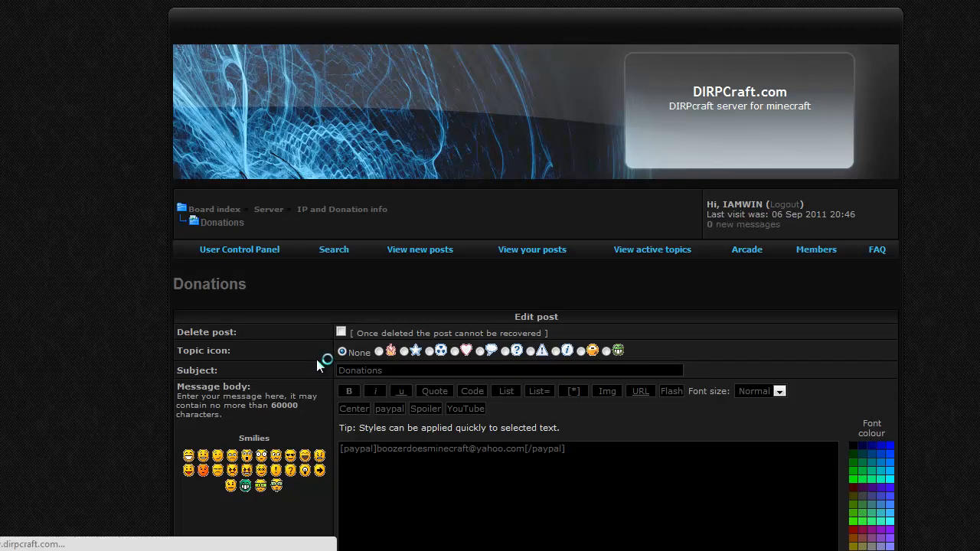
pyautogui.moveTo(389, 407)
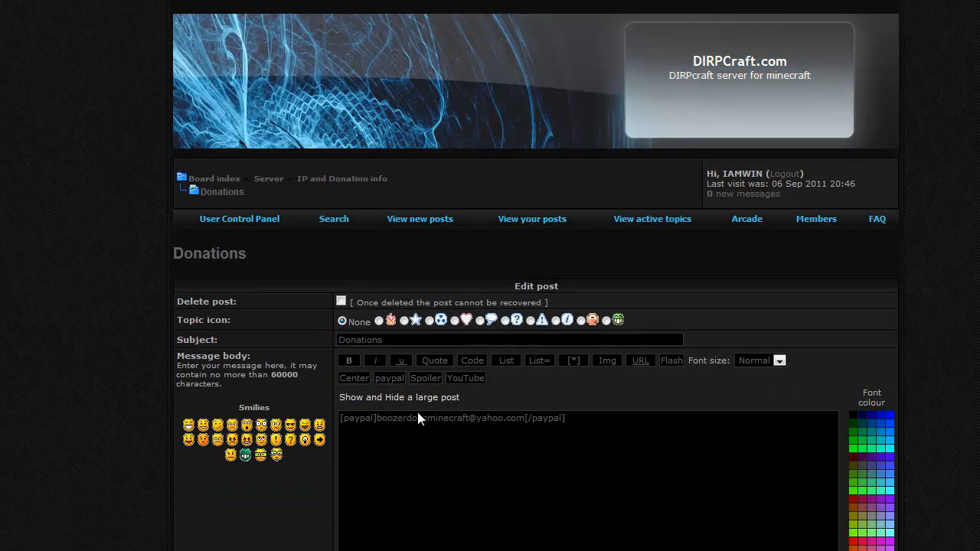
# Resubmit the Donations post containing the [paypal] BBCode with the yahoo.com email.
pyautogui.scroll(-3)
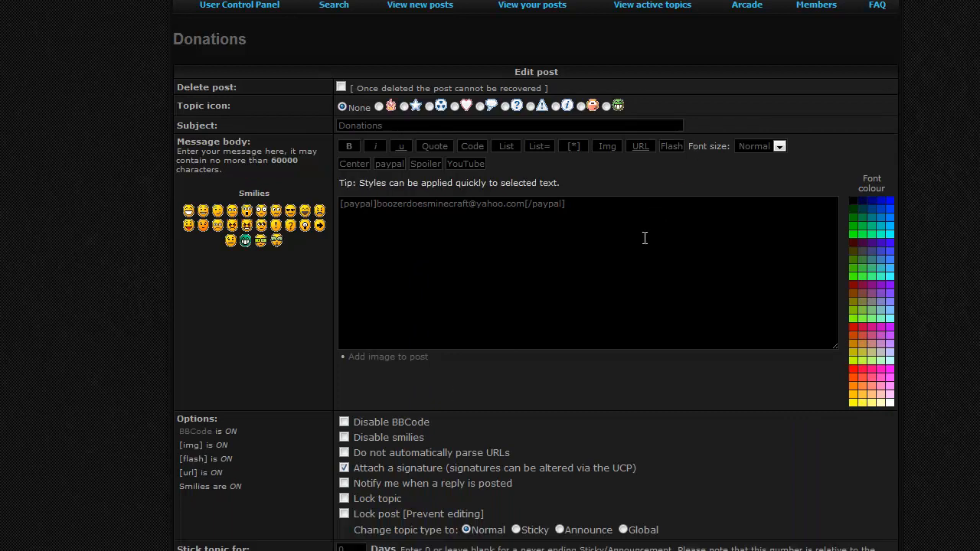
pyautogui.tripleClick(451, 203)
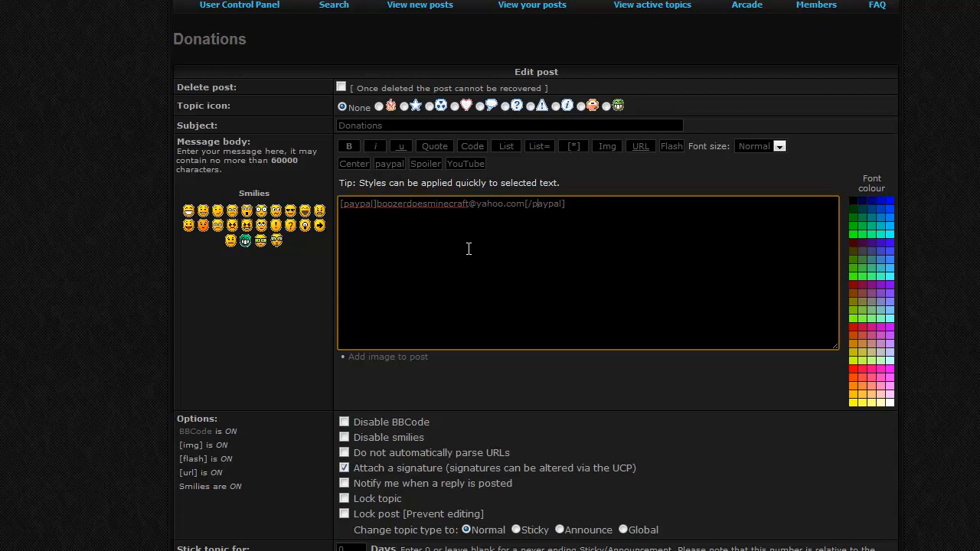
pyautogui.scroll(-3)
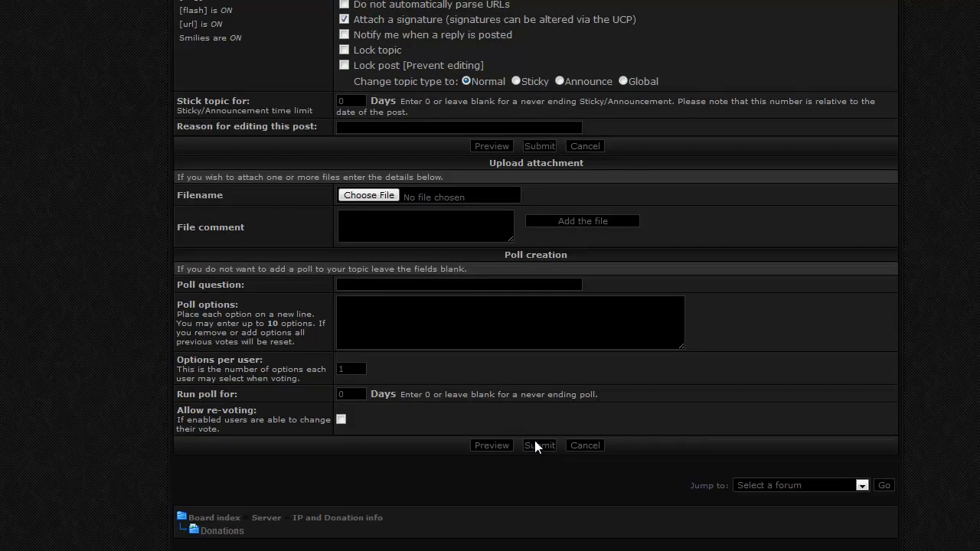
pyautogui.click(539, 444)
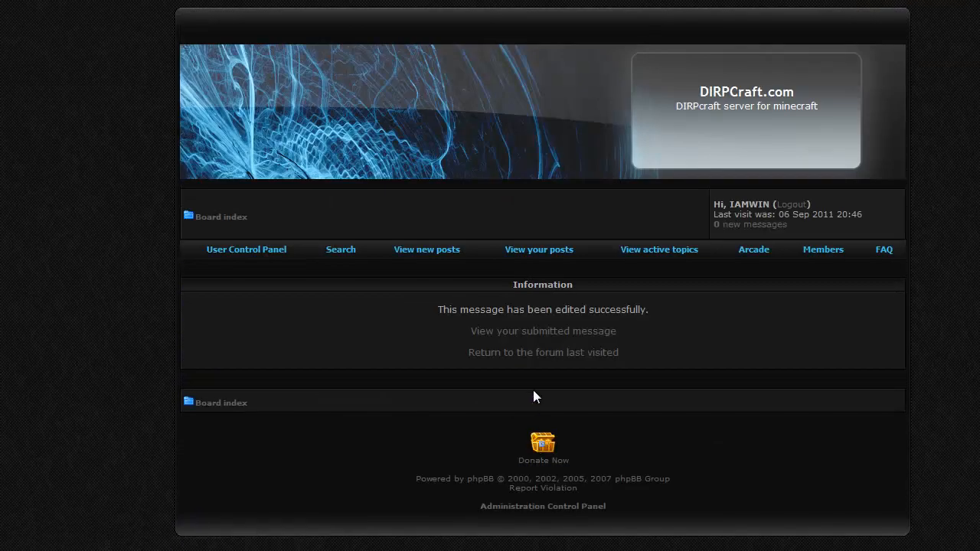
pyautogui.moveTo(482, 386)
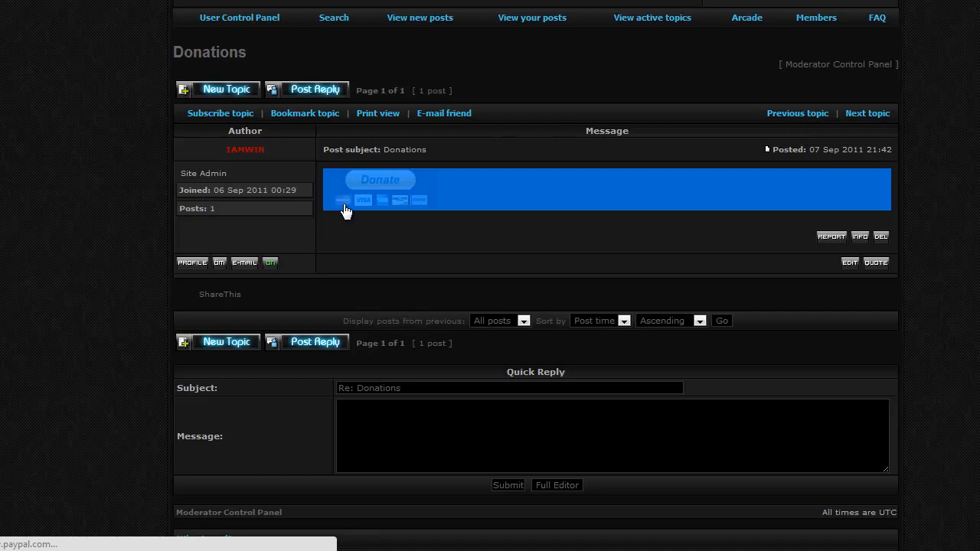
# Use the post's Donate button to reach the DIRPcraft server PayPal donation page.
pyautogui.click(380, 180)
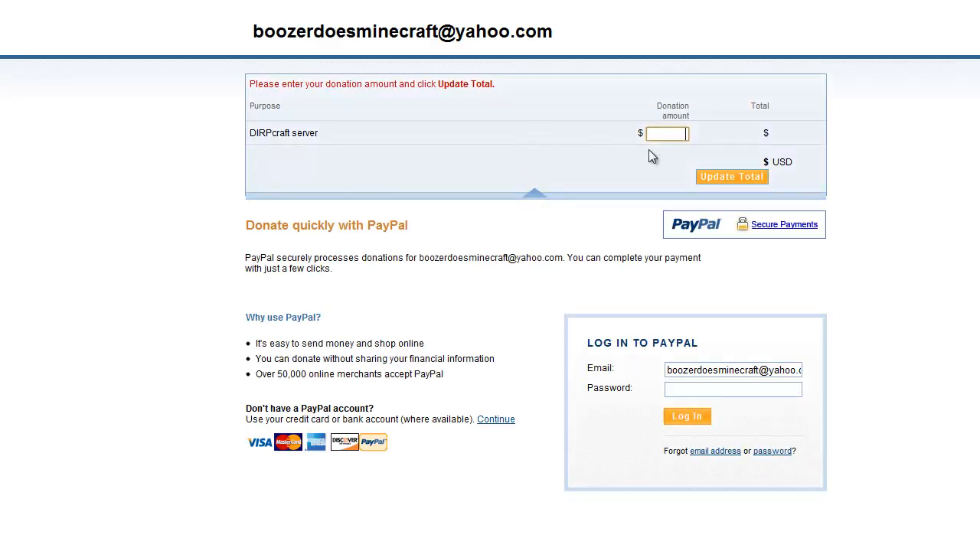
pyautogui.write('a')
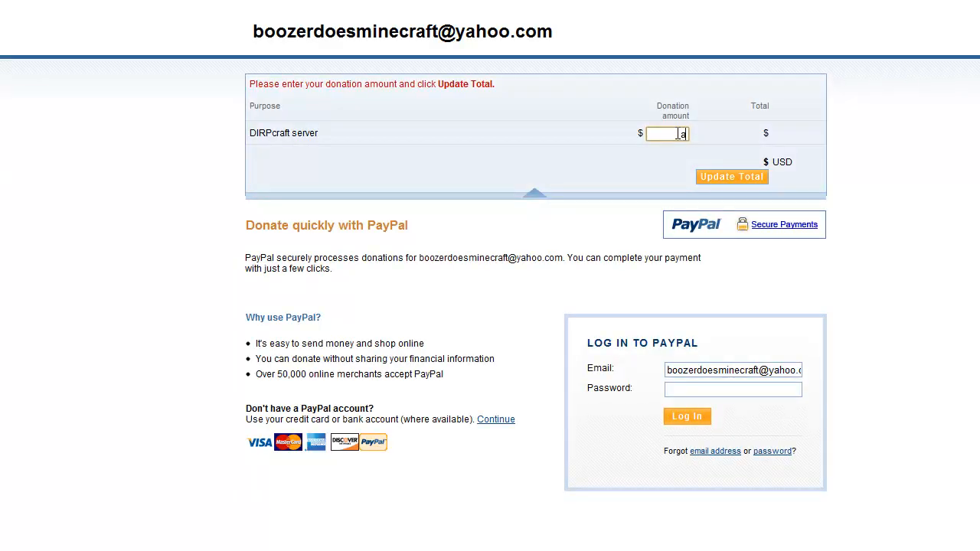